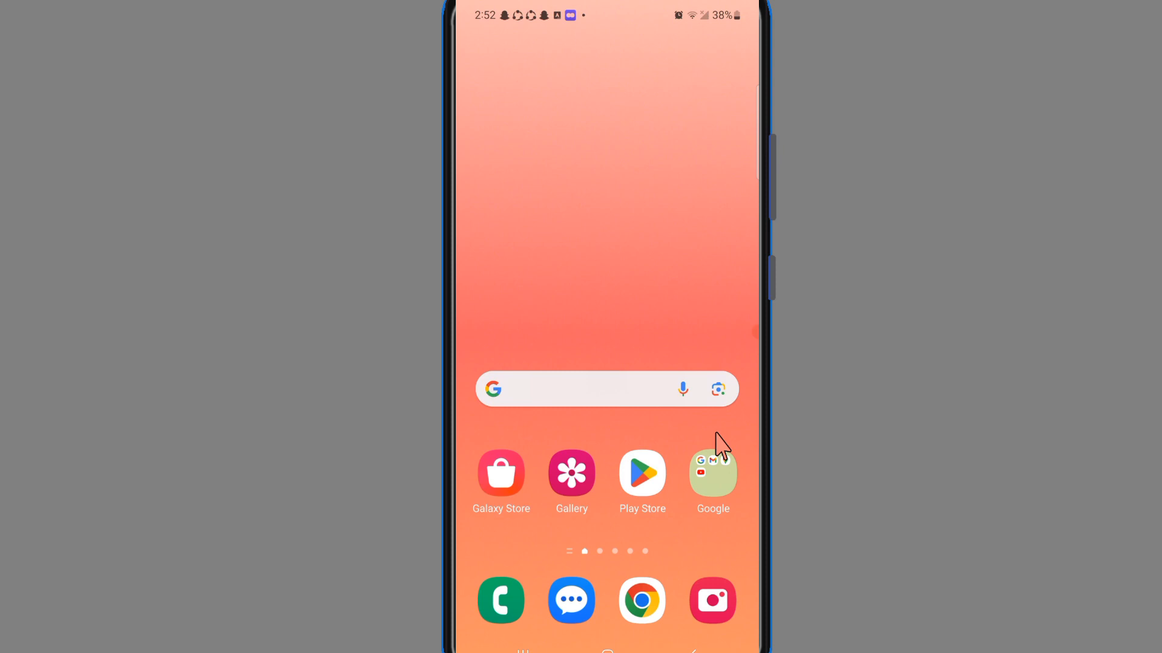
mouse_move(713, 478)
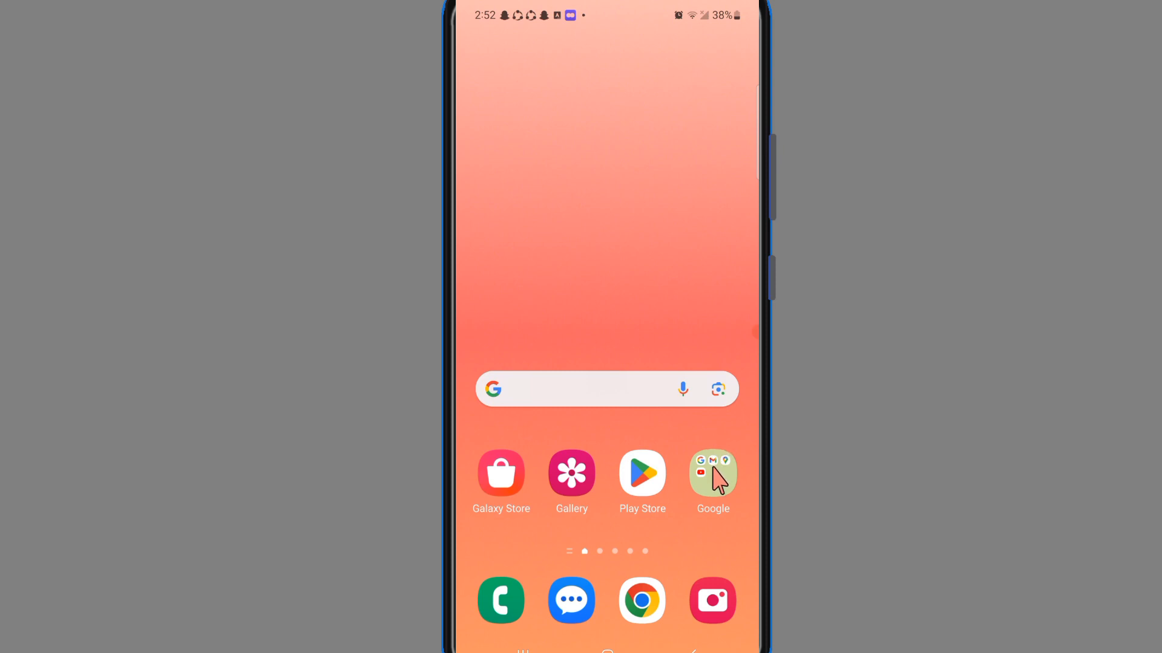
mouse_move(712, 492)
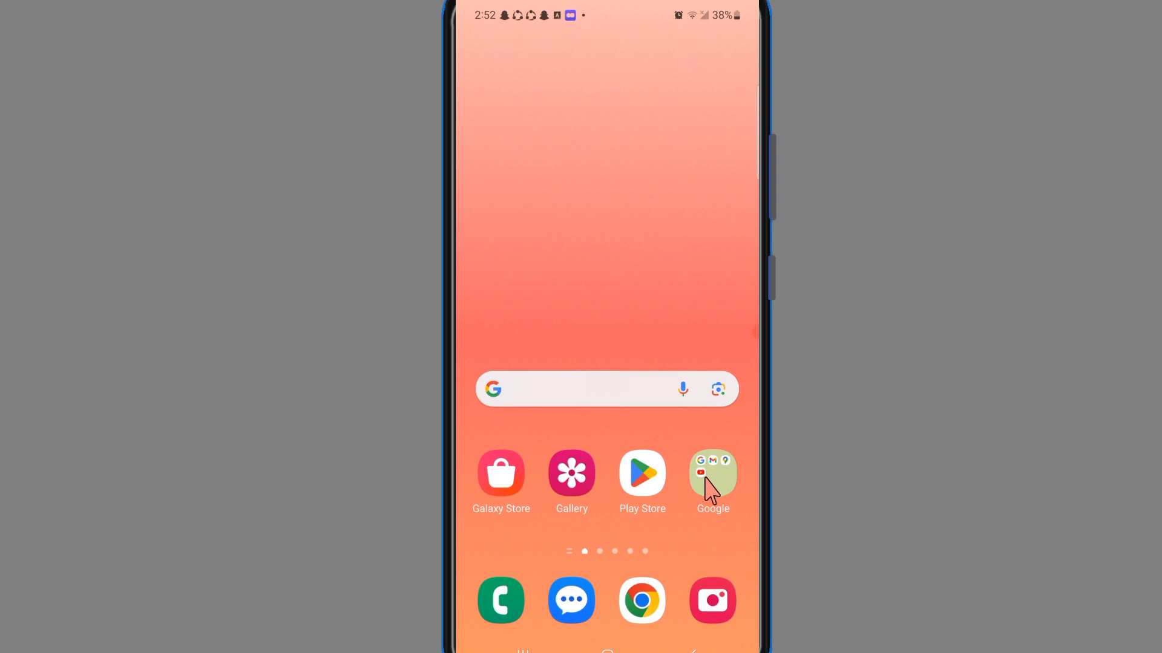
mouse_move(713, 500)
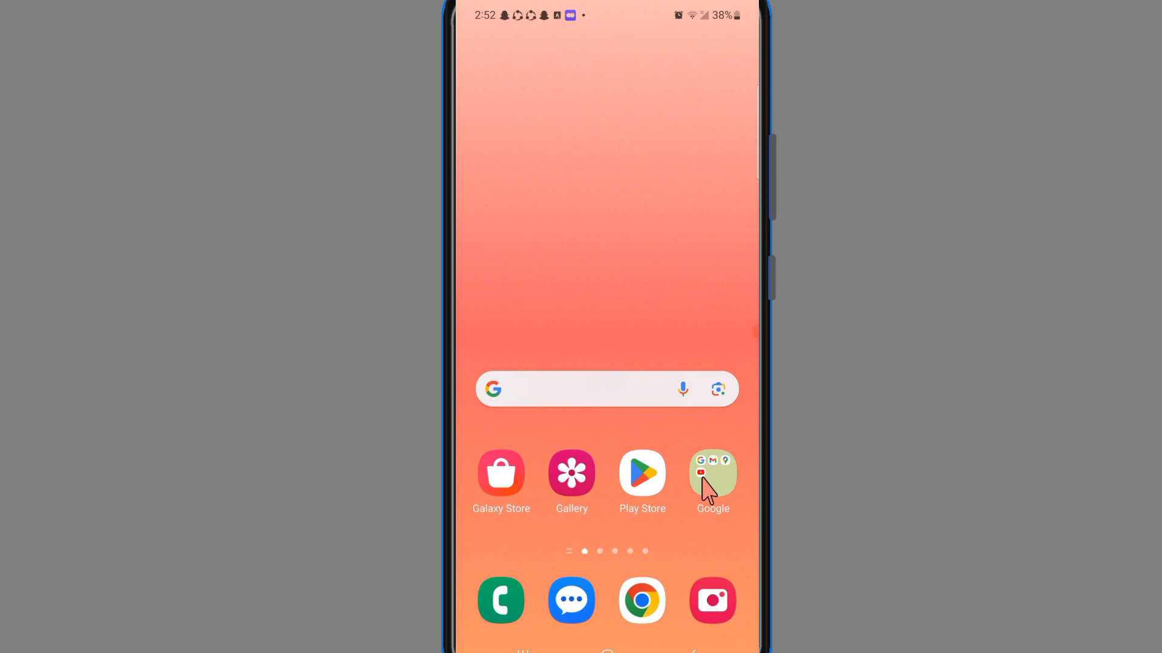
Step: Launch YouTube from the Google apps folder on the home screen
click(713, 475)
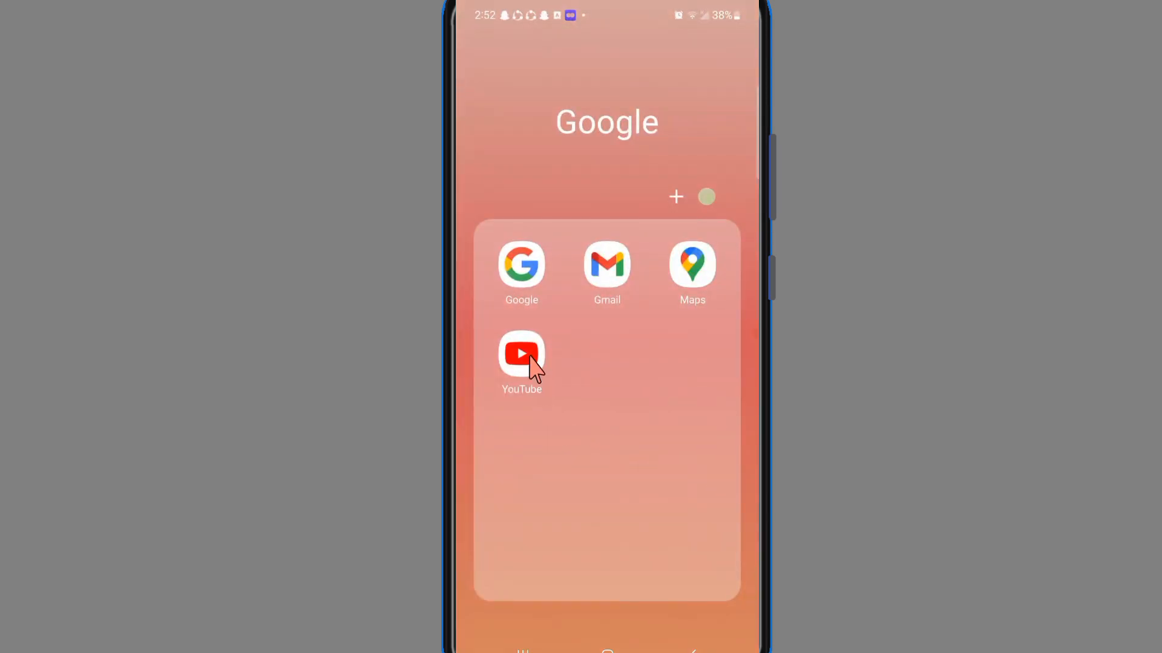
click(521, 354)
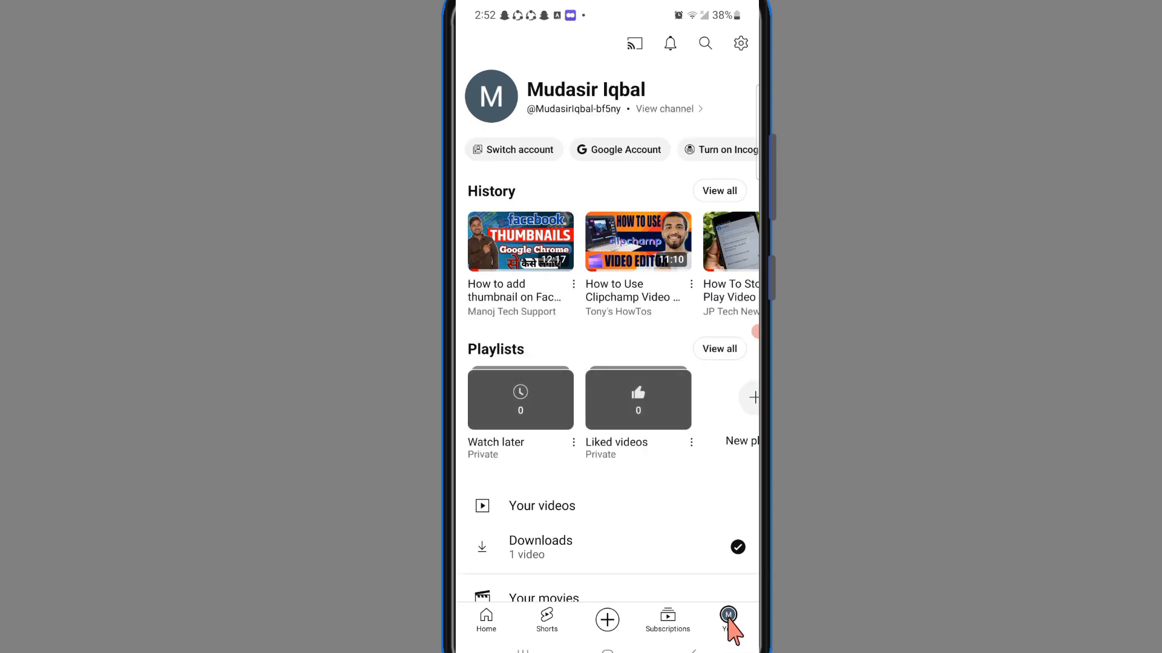
mouse_move(740, 64)
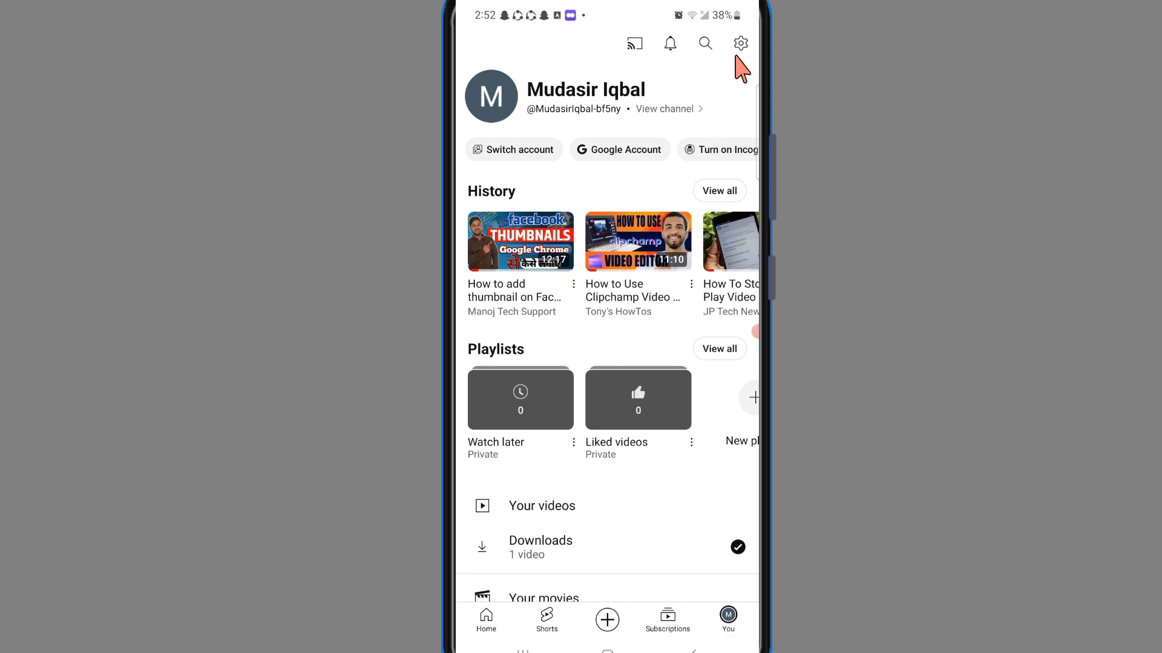
Step: Reach the General settings page listing Appearance, App language and Location
click(740, 43)
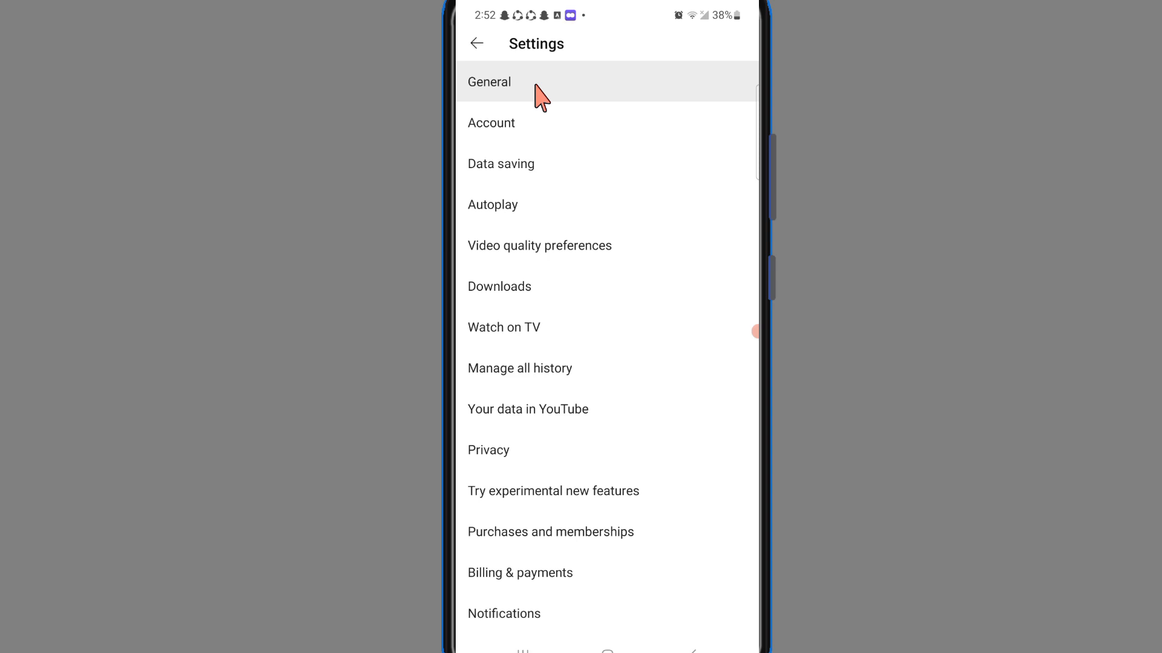
click(489, 82)
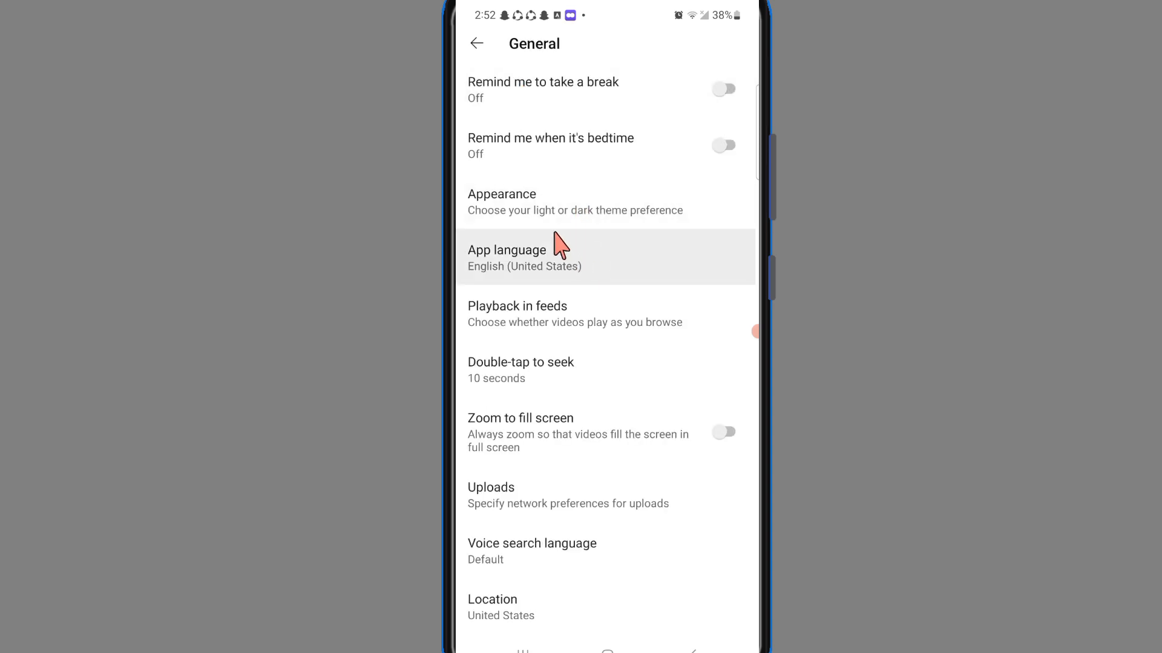
mouse_move(549, 225)
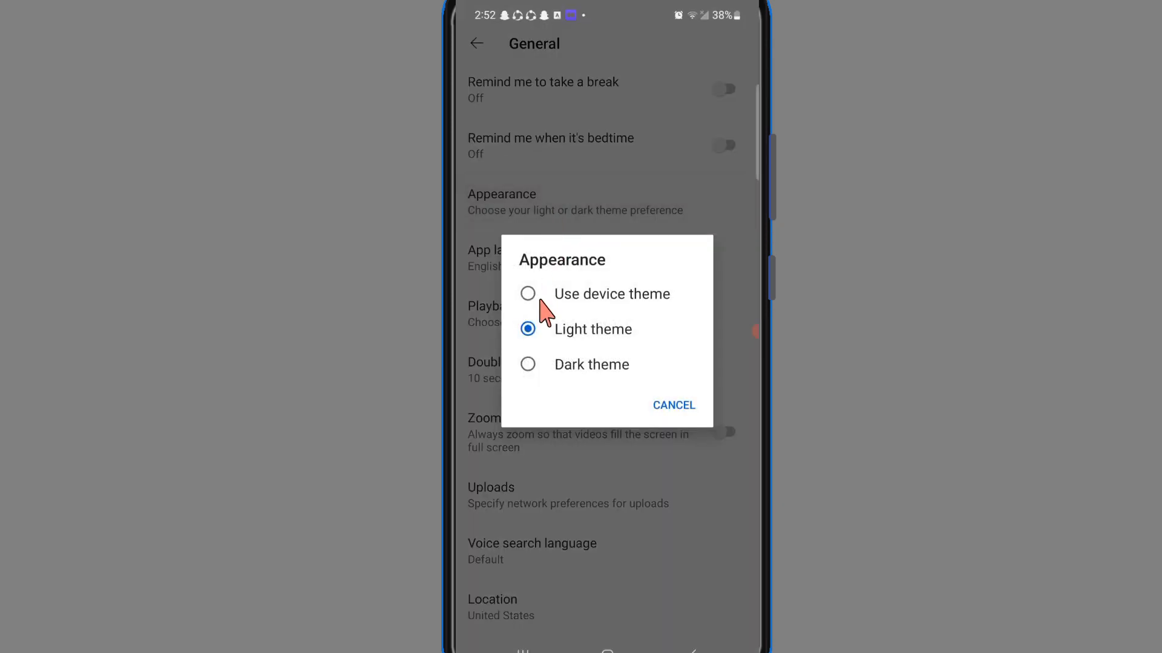
mouse_move(546, 368)
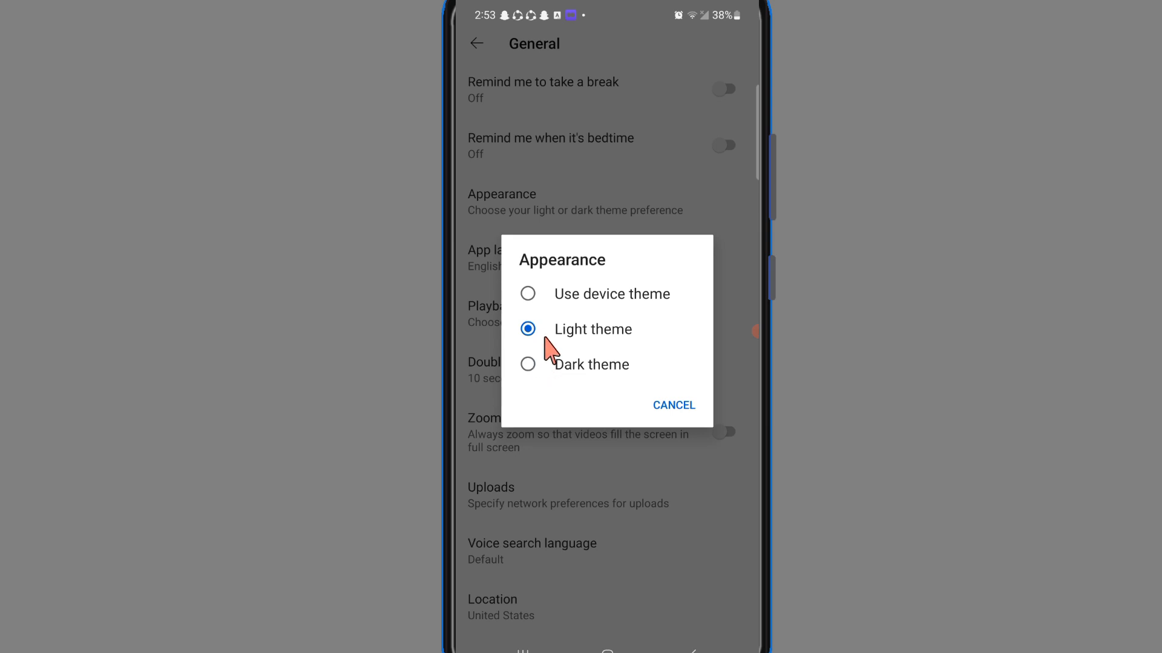
mouse_move(597, 354)
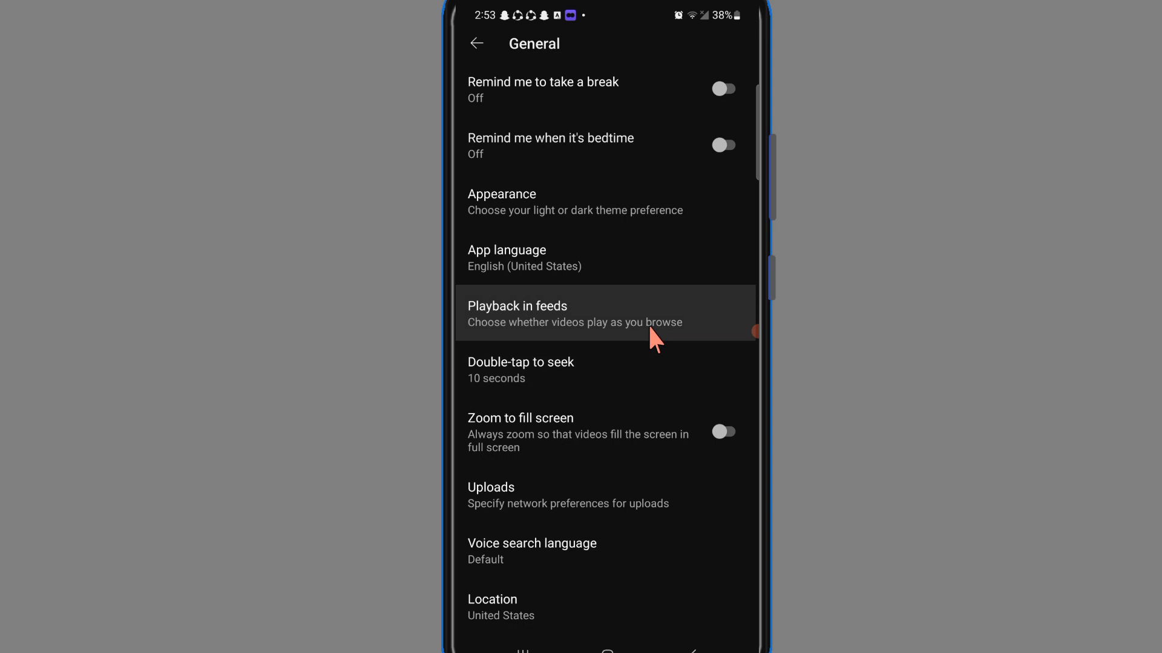
mouse_move(746, 323)
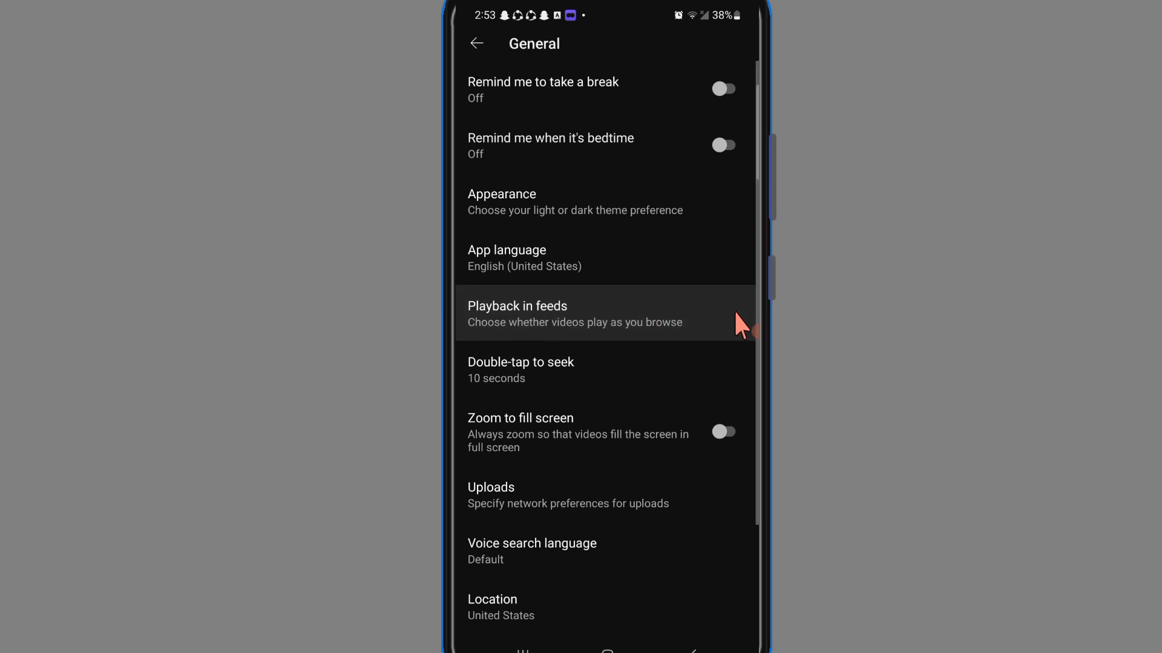